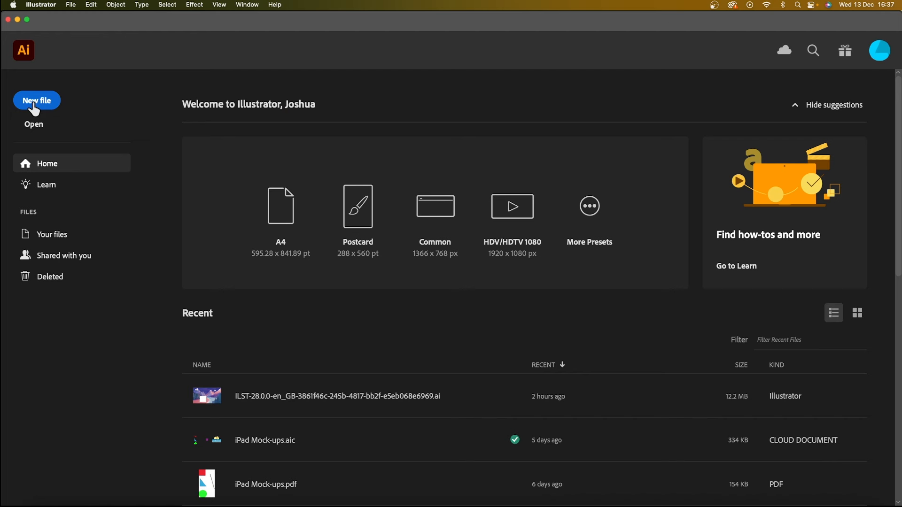
mouse_move(588, 206)
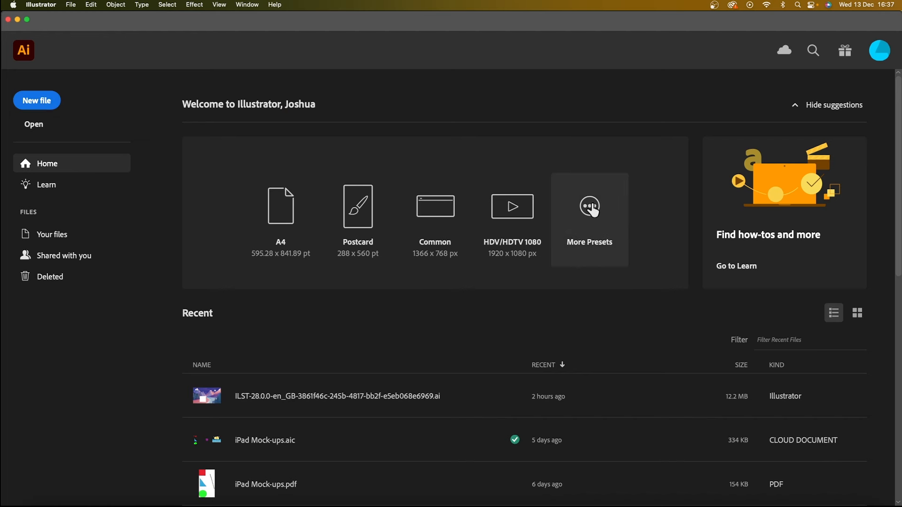
mouse_move(512, 207)
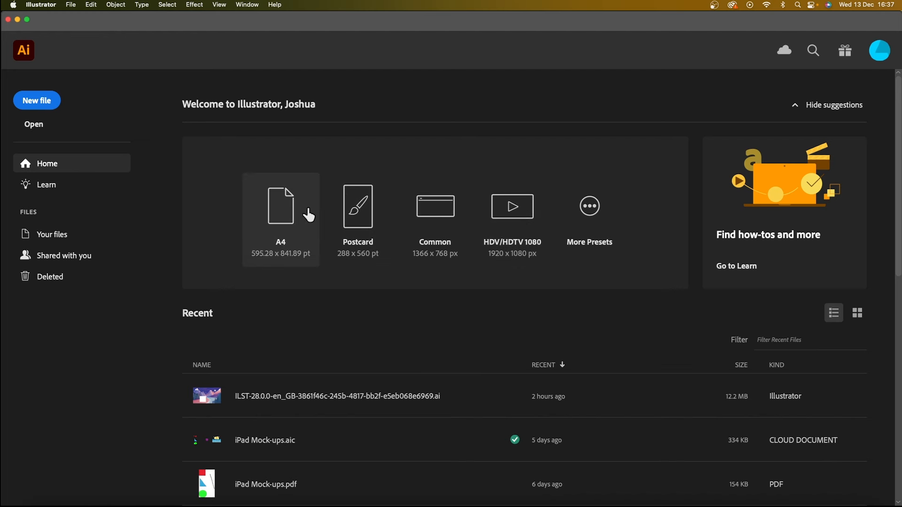
mouse_move(589, 213)
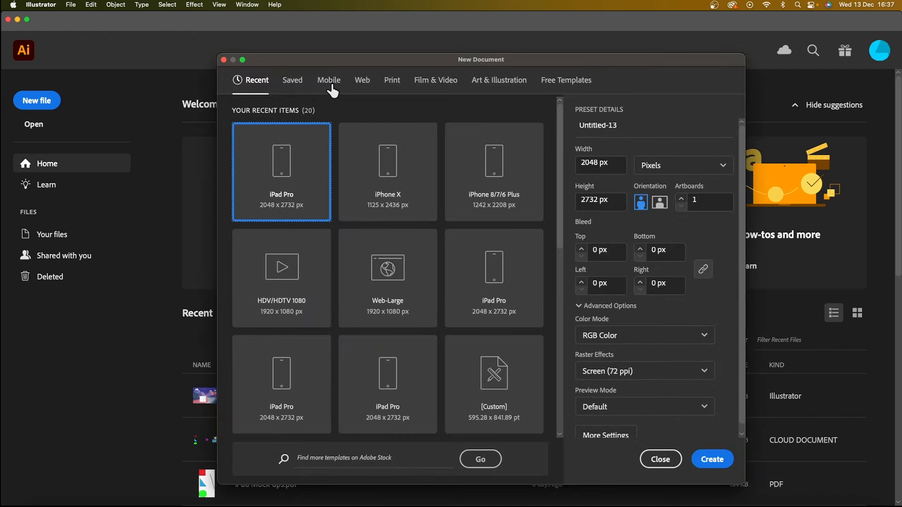
Step: Browse the Mobile, Web, Film & Video and Art & Illustration preset categories, then return to Mobile and scroll its presets
left_click(328, 79)
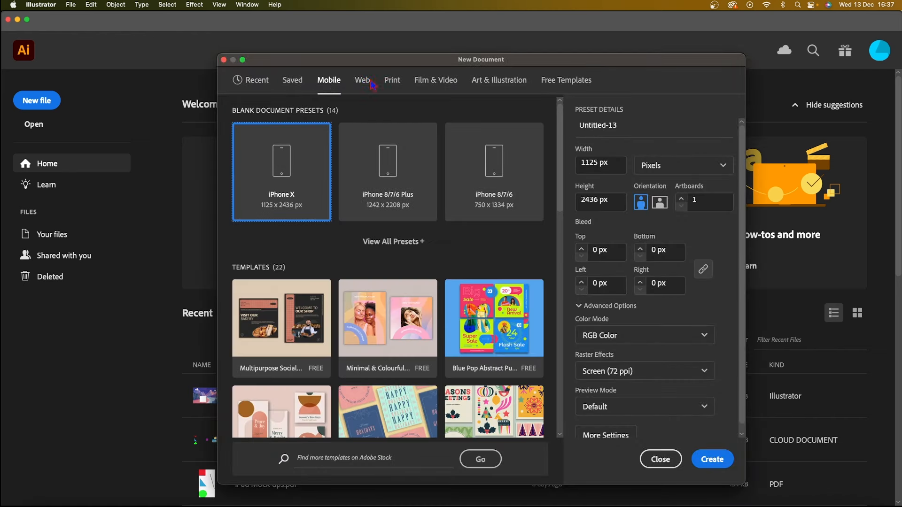
left_click(362, 80)
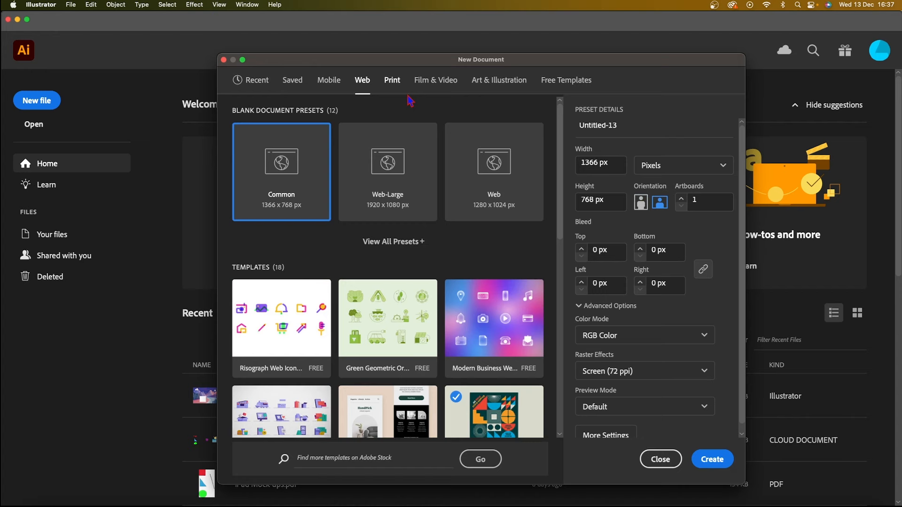
left_click(435, 80)
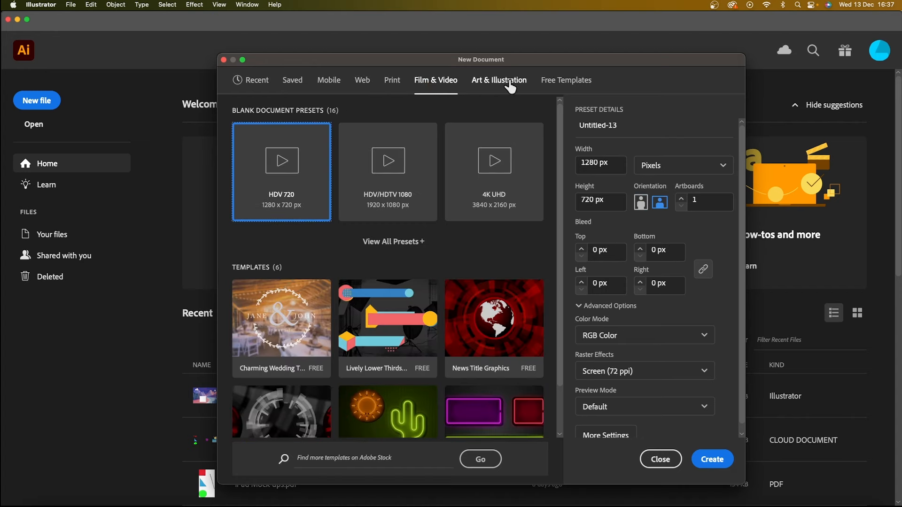
left_click(499, 80)
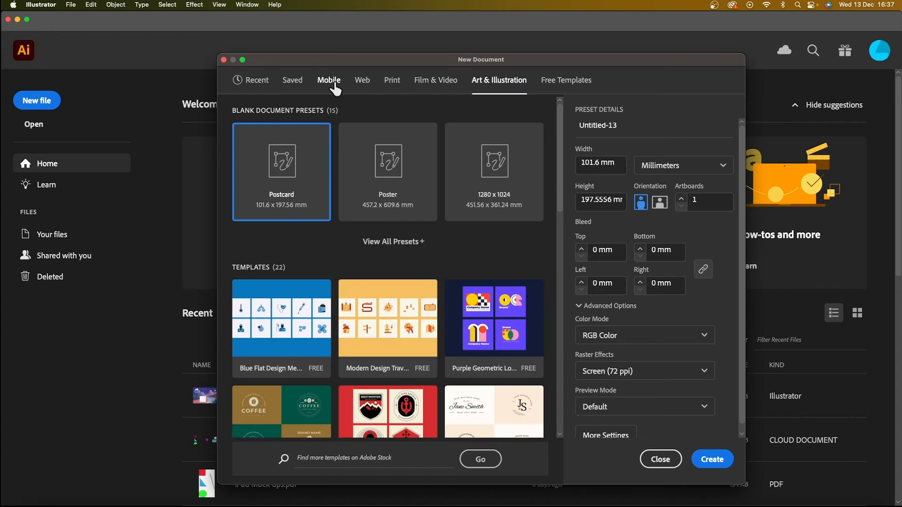
left_click(328, 80)
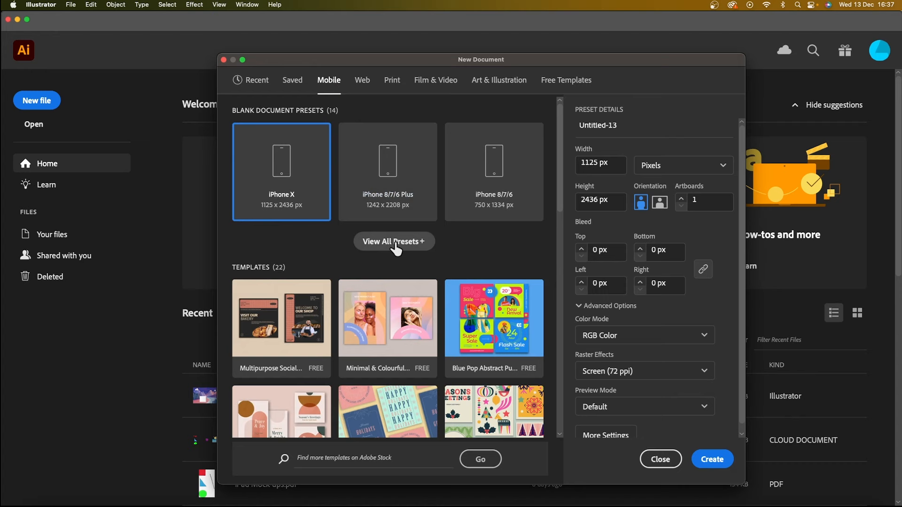
scroll("down", 3)
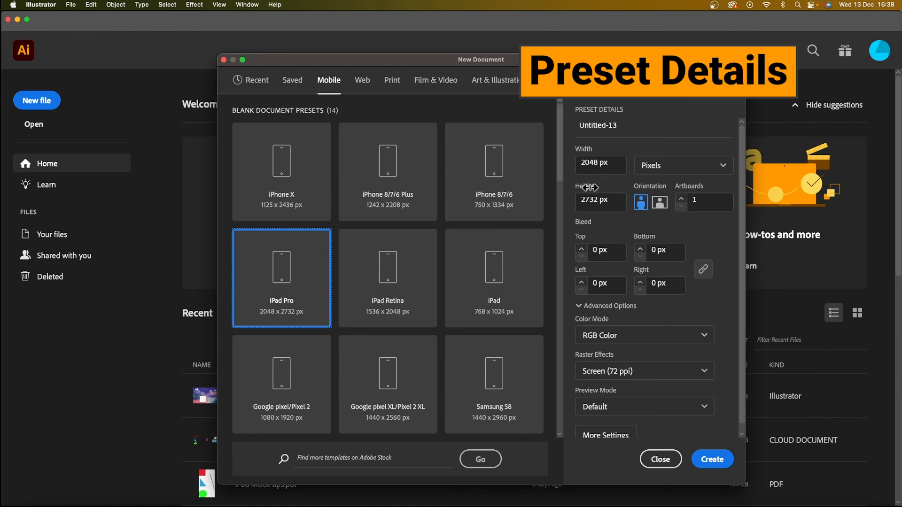
Step: Keep RGB Color as the iPad Pro document's colour mode and create the document
left_click(681, 165)
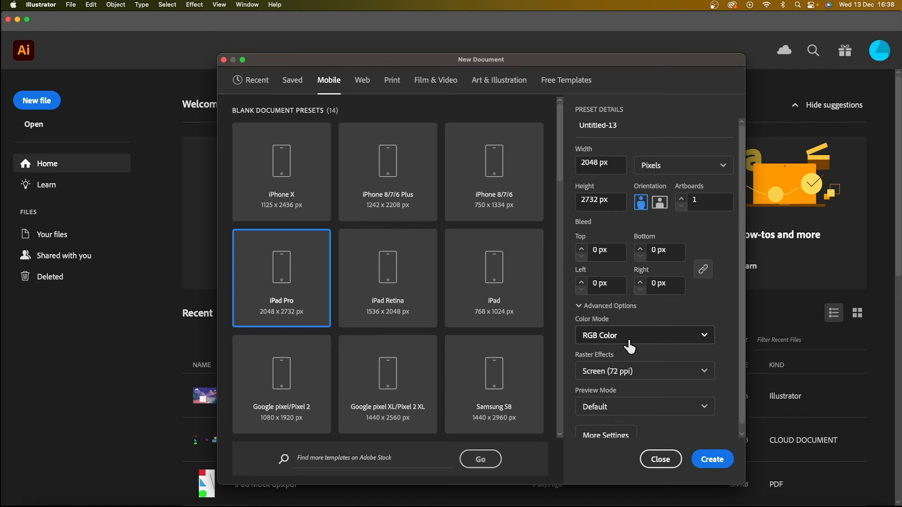
left_click(644, 335)
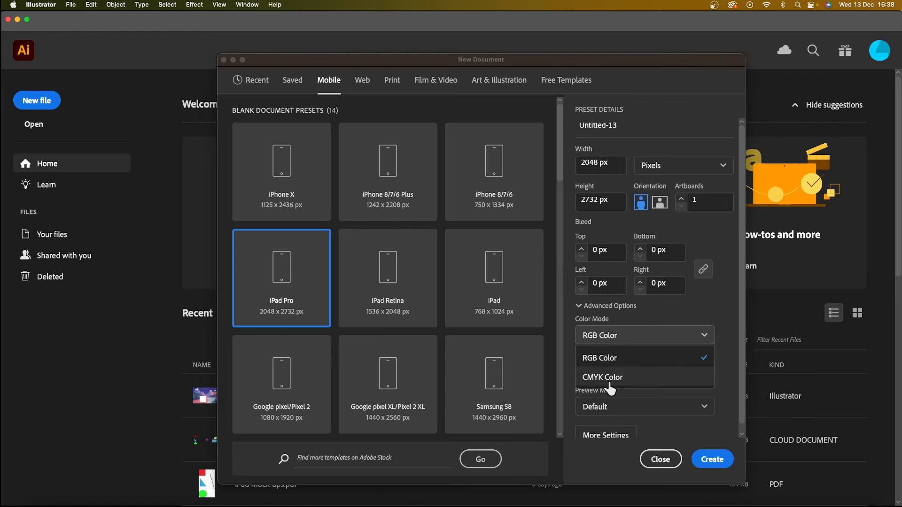
left_click(600, 357)
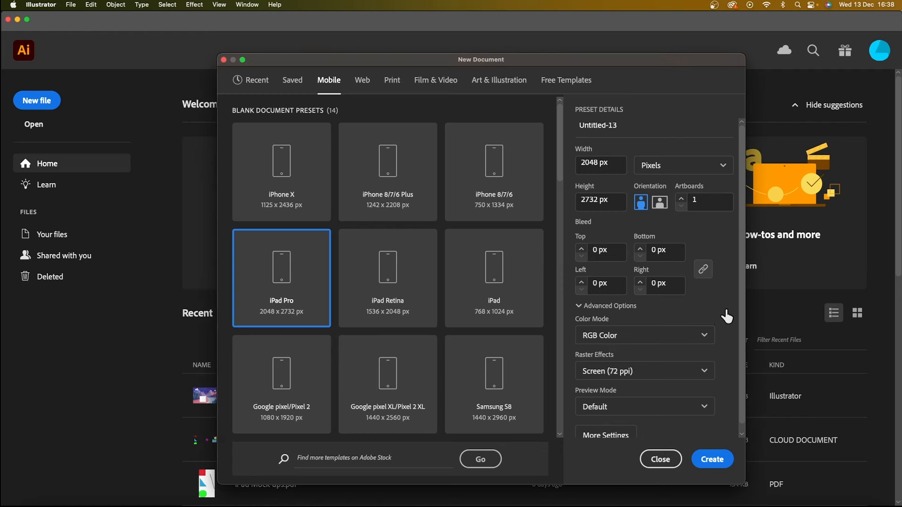
left_click(660, 459)
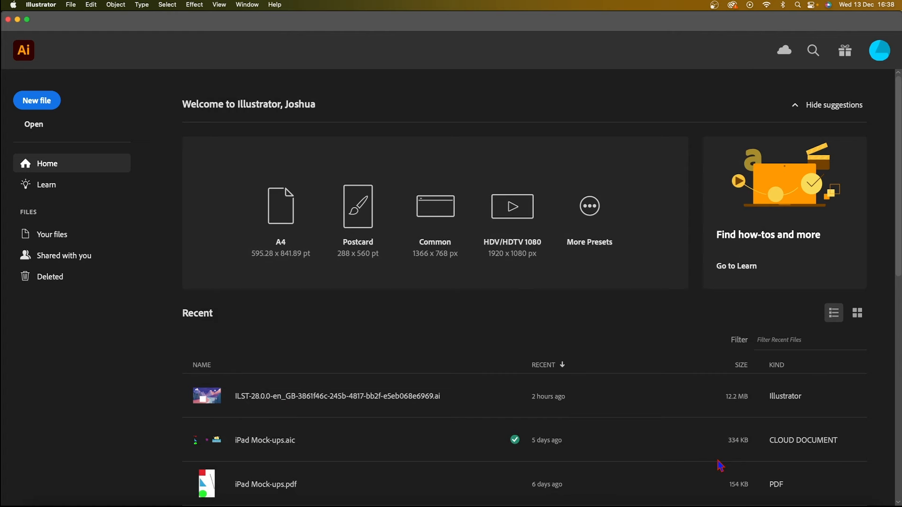
Step: Look over the toolbar and Properties panel of the new Untitled-13 document
left_click(37, 100)
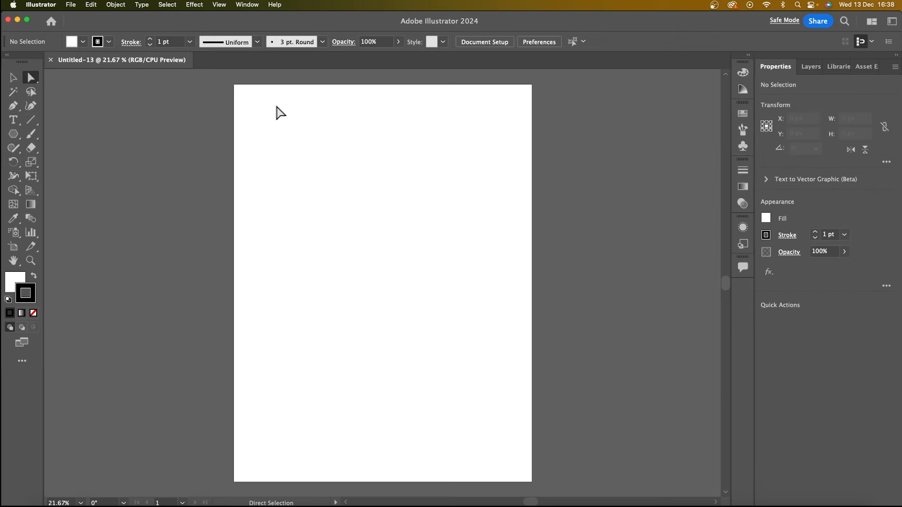
mouse_move(334, 220)
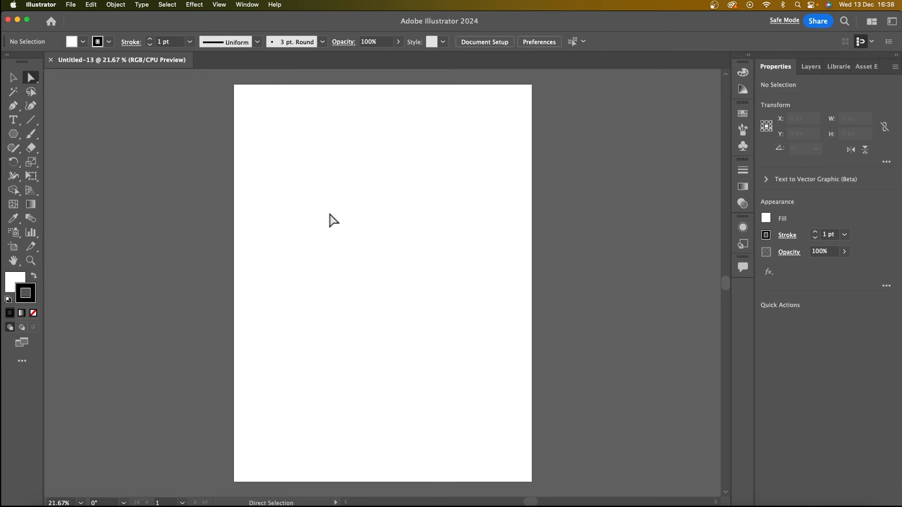
mouse_move(306, 131)
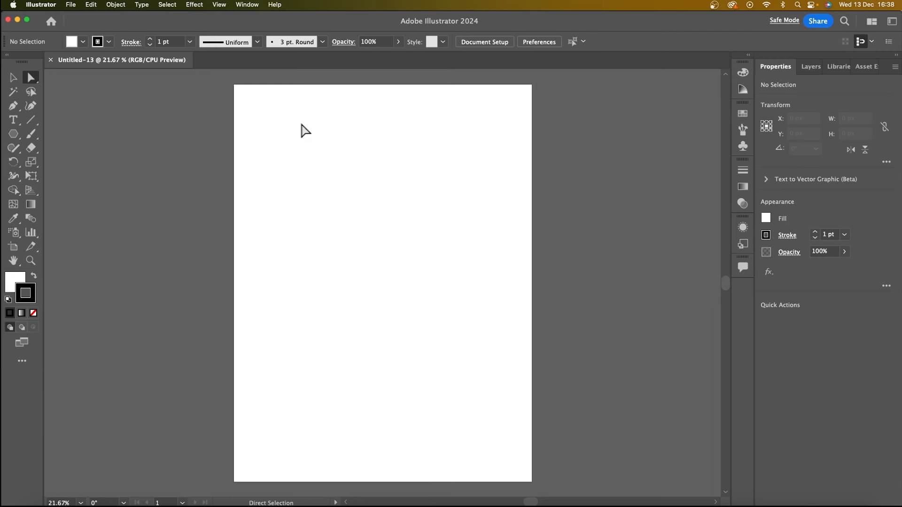
mouse_move(16, 401)
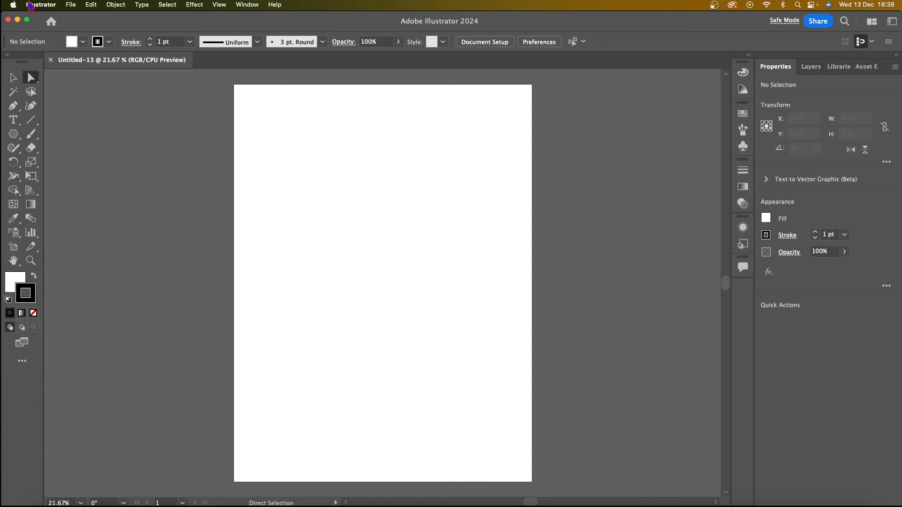
mouse_move(815, 98)
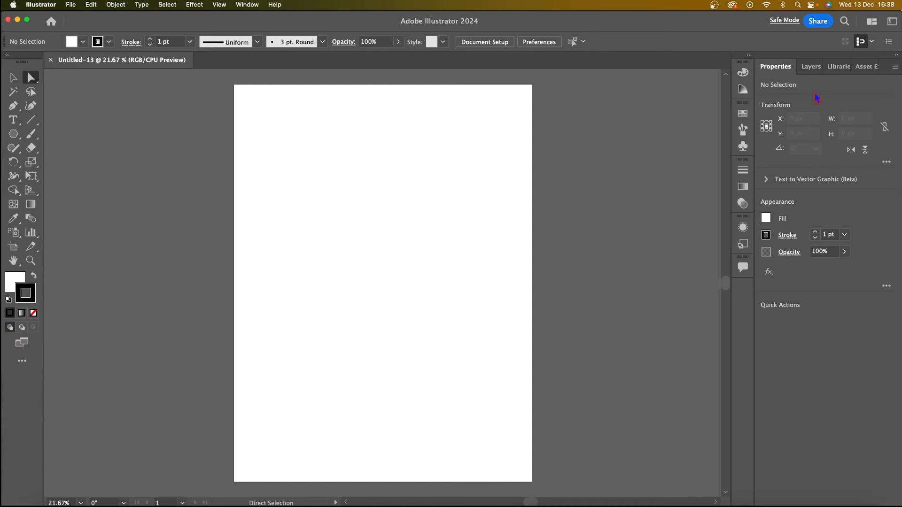
mouse_move(755, 56)
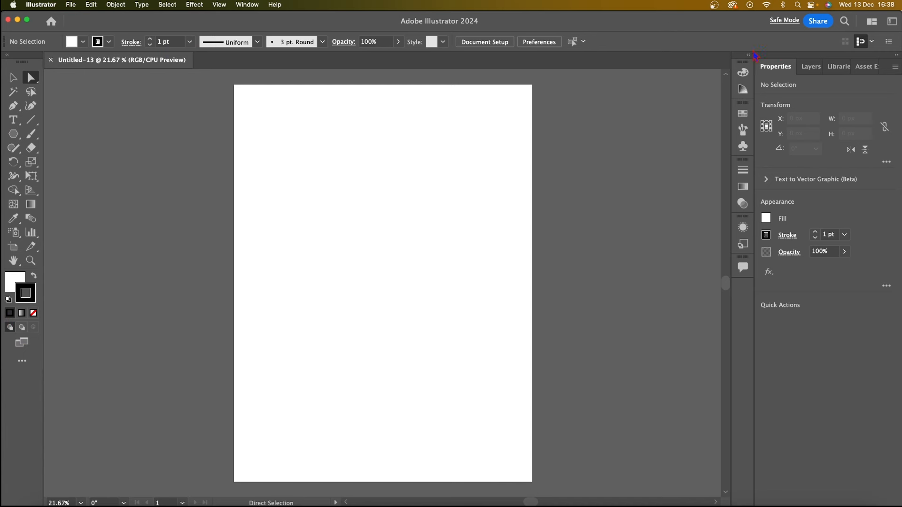
mouse_move(796, 71)
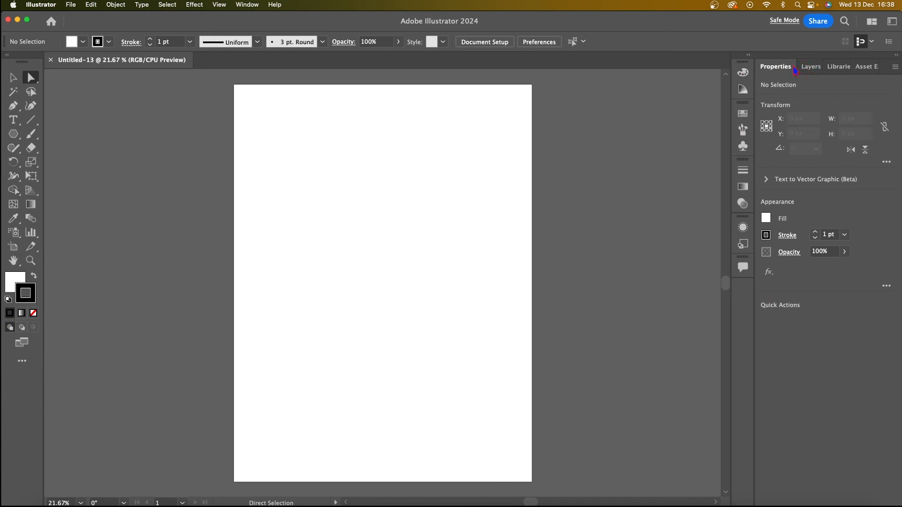
left_click(811, 67)
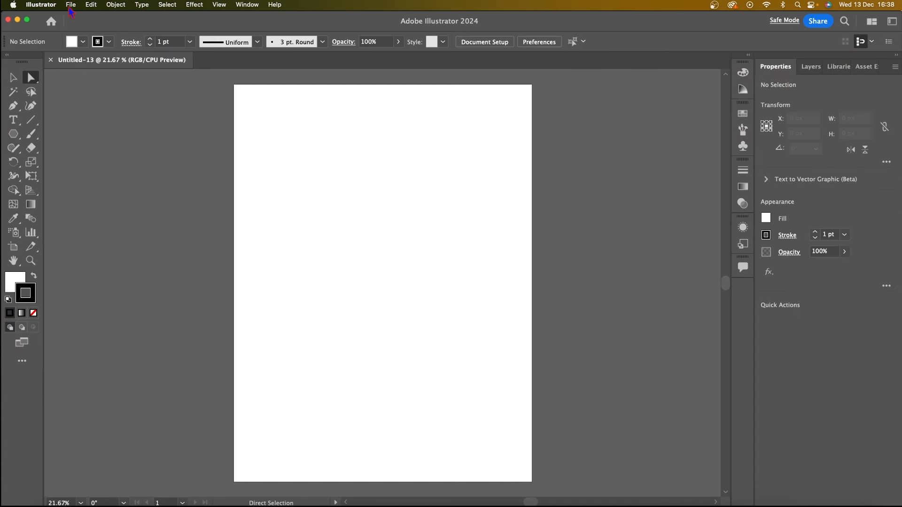
left_click(40, 5)
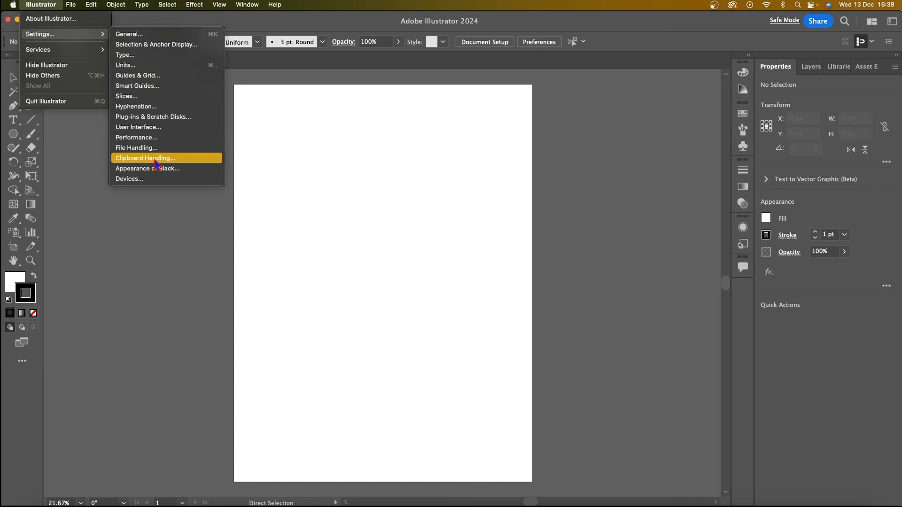
left_click(71, 5)
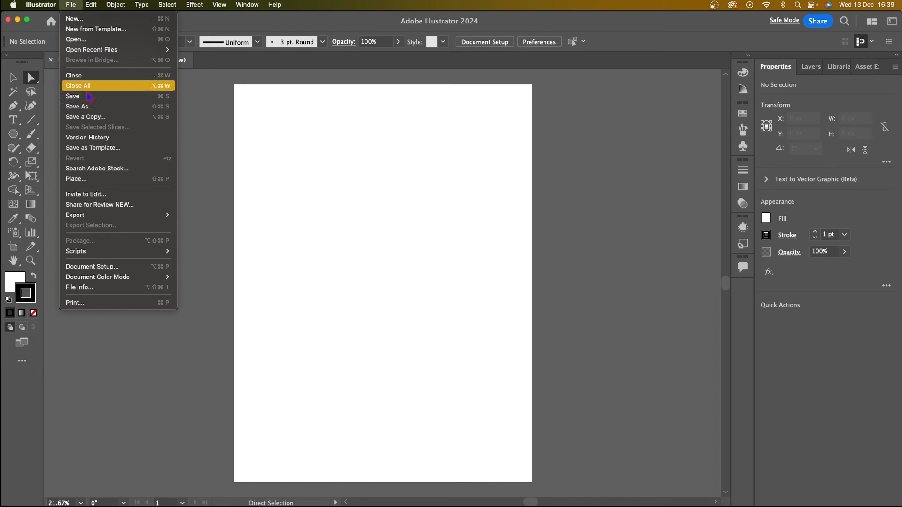
mouse_move(100, 298)
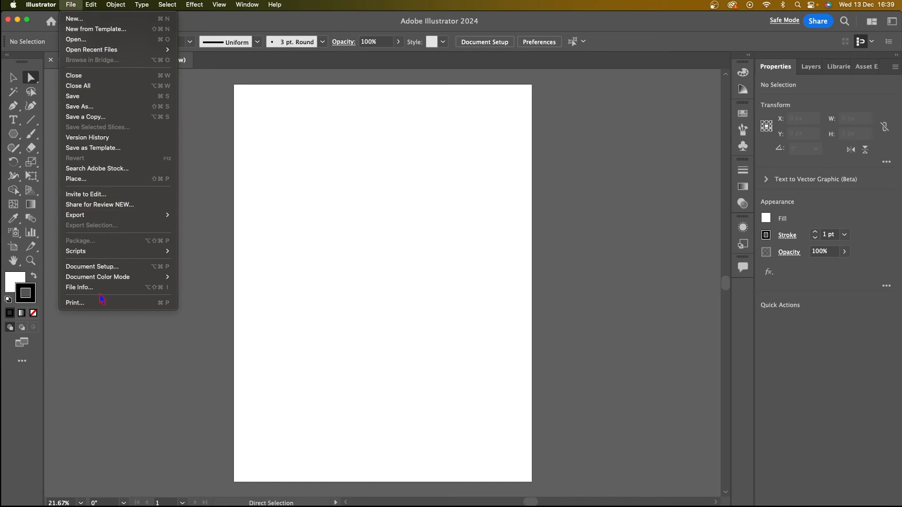
left_click(246, 4)
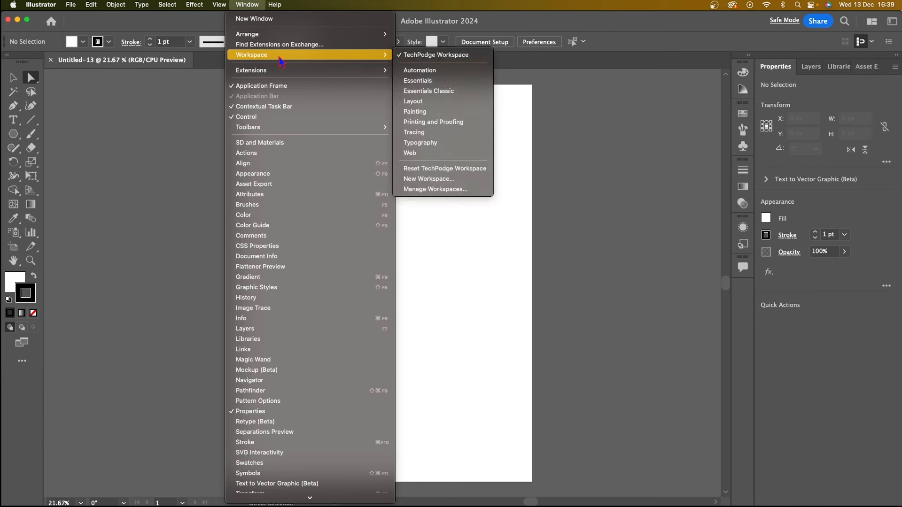
mouse_move(440, 113)
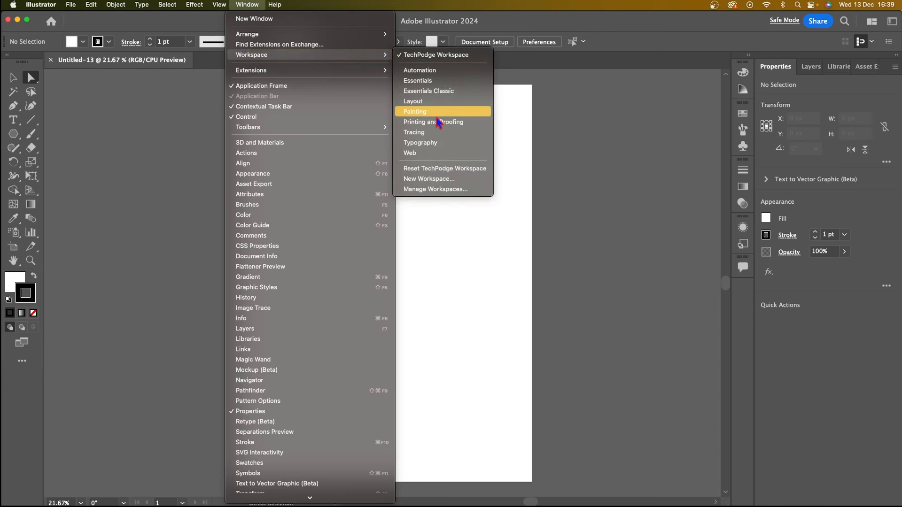
mouse_move(438, 81)
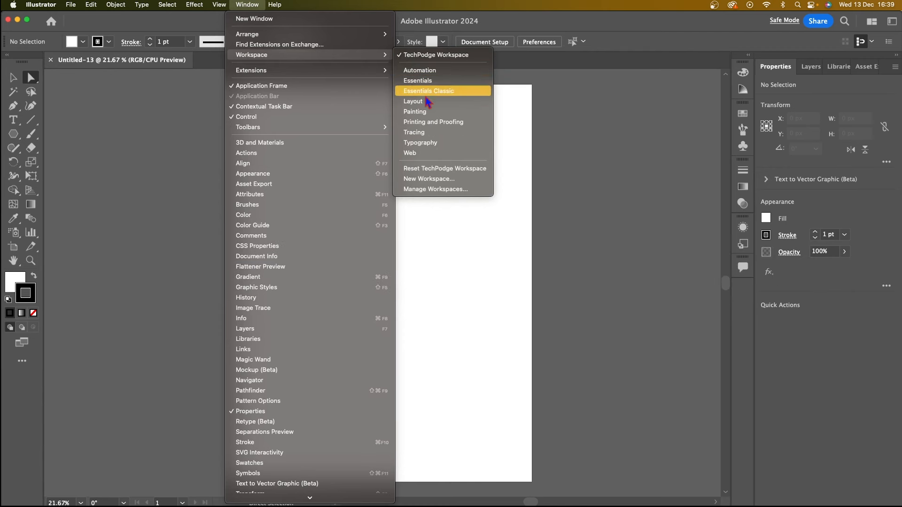
mouse_move(420, 153)
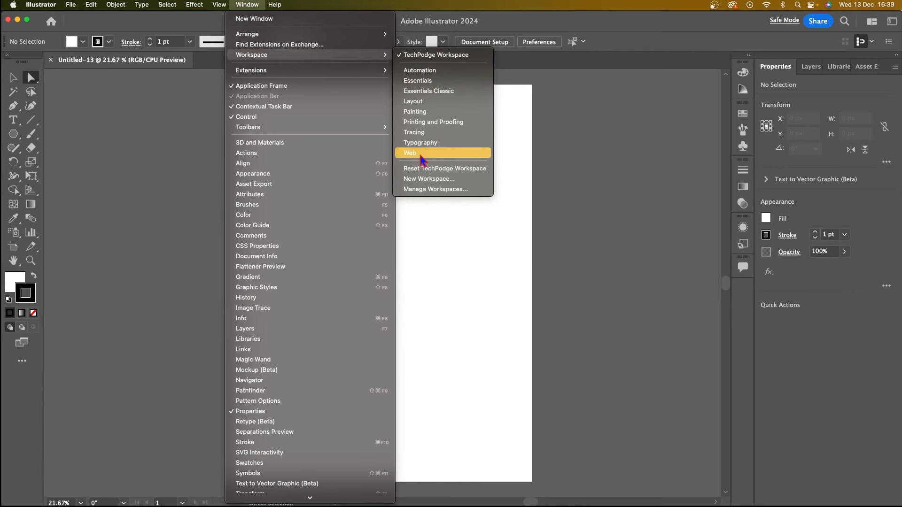
Step: Switch the interface to the Web workspace layout
left_click(409, 152)
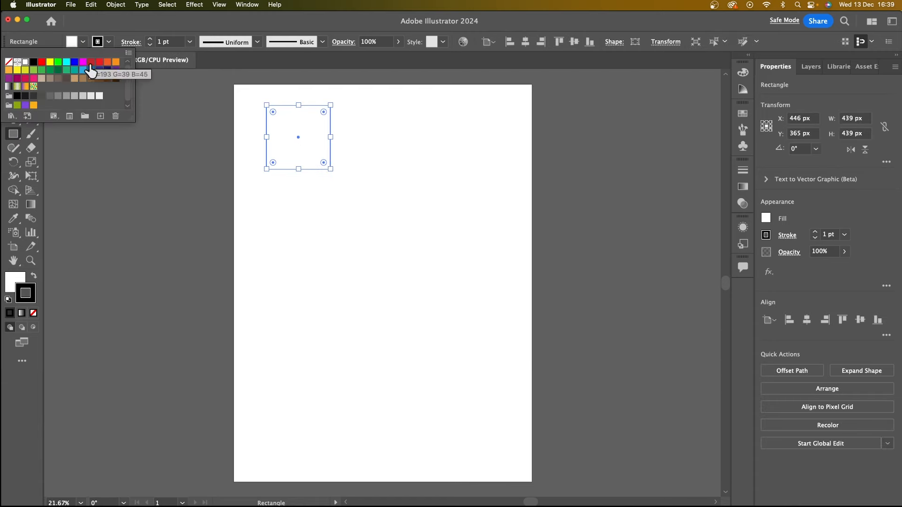
Step: Fill the square near the top-left with a red swatch
left_click(98, 62)
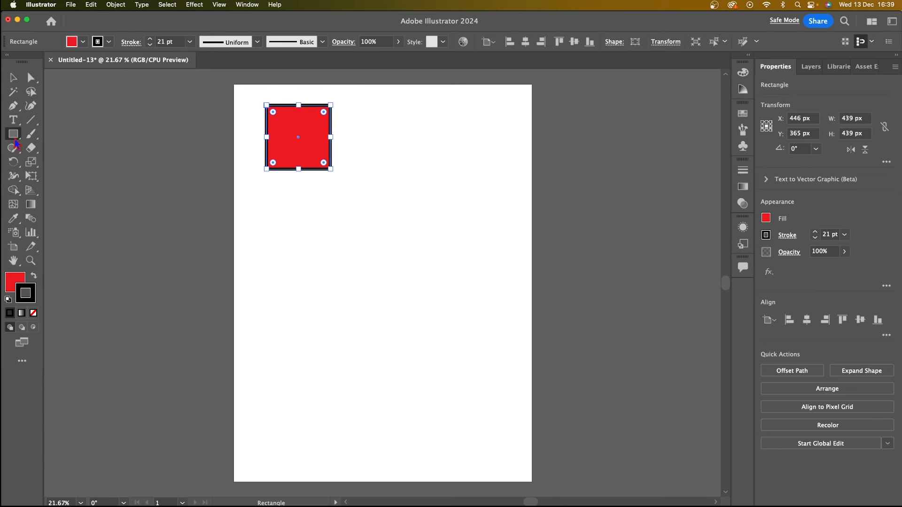
Step: Draw a circle below the red square with the Ellipse Tool and fill it green, keeping the 21 pt stroke
left_click(14, 134)
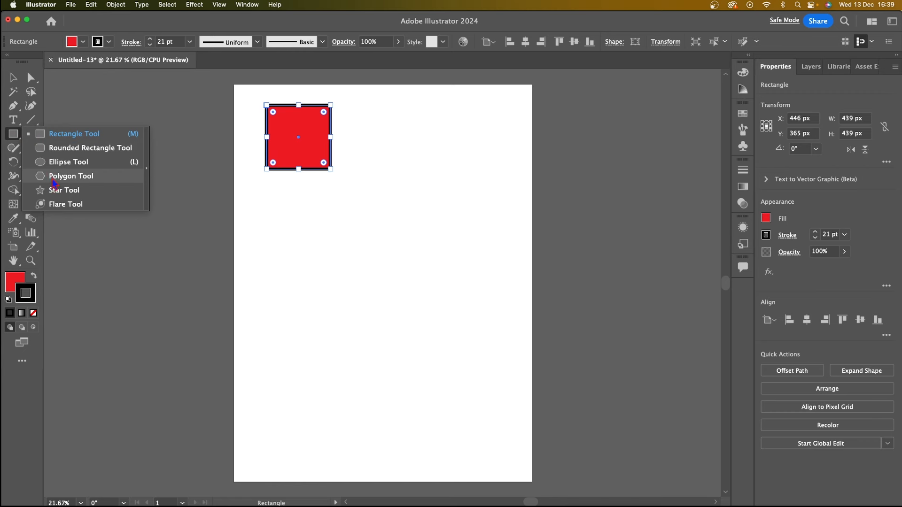
mouse_move(61, 175)
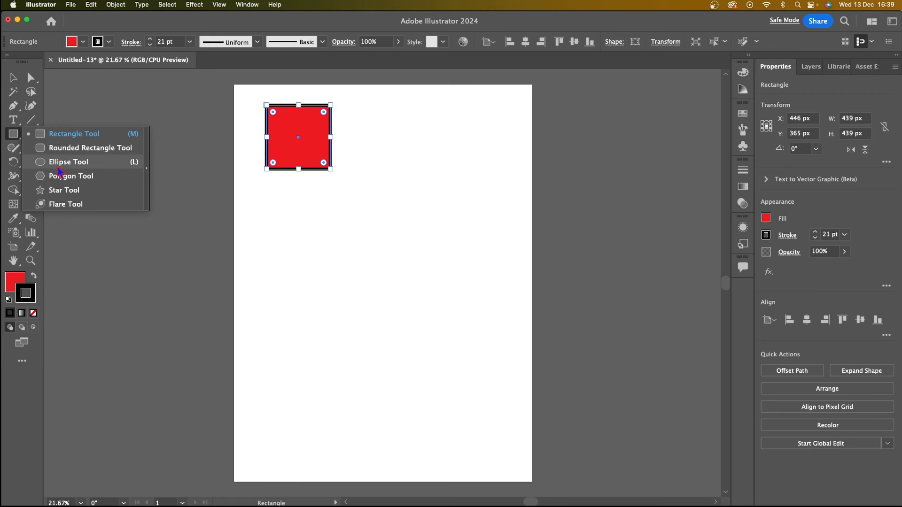
left_click(69, 161)
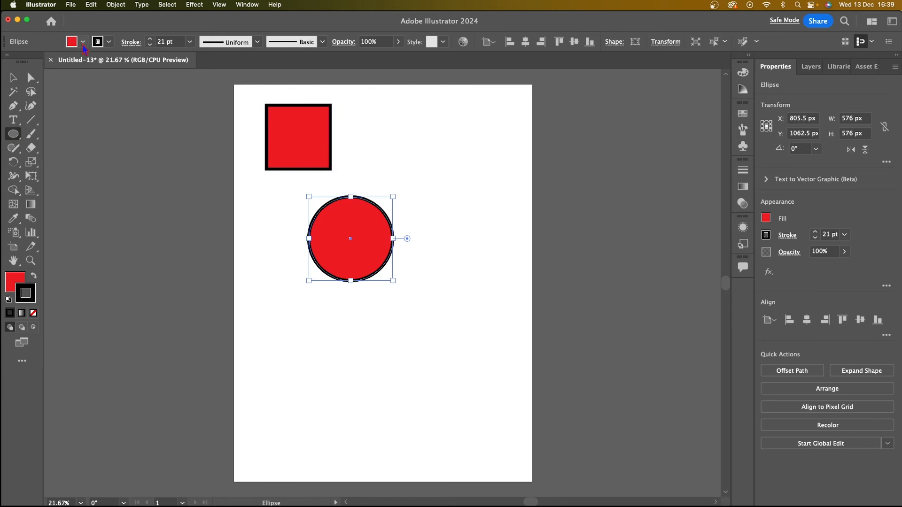
left_click(83, 41)
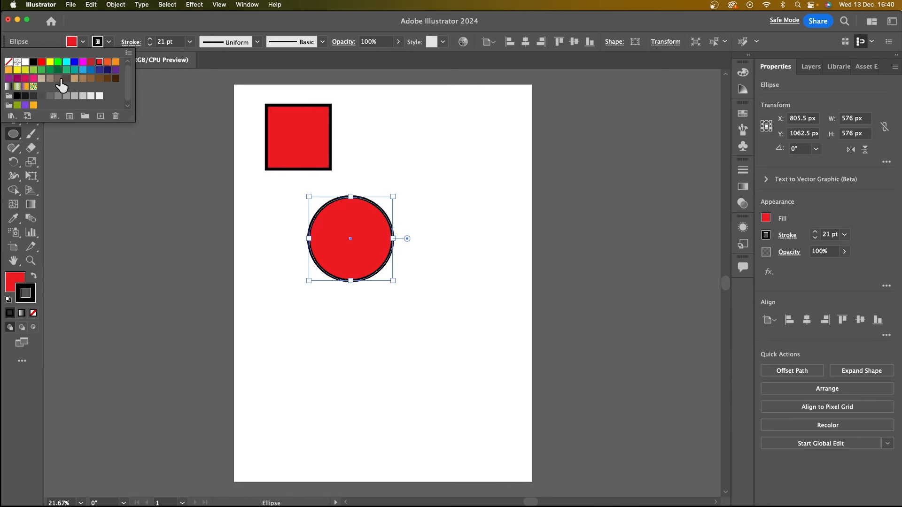
left_click(41, 70)
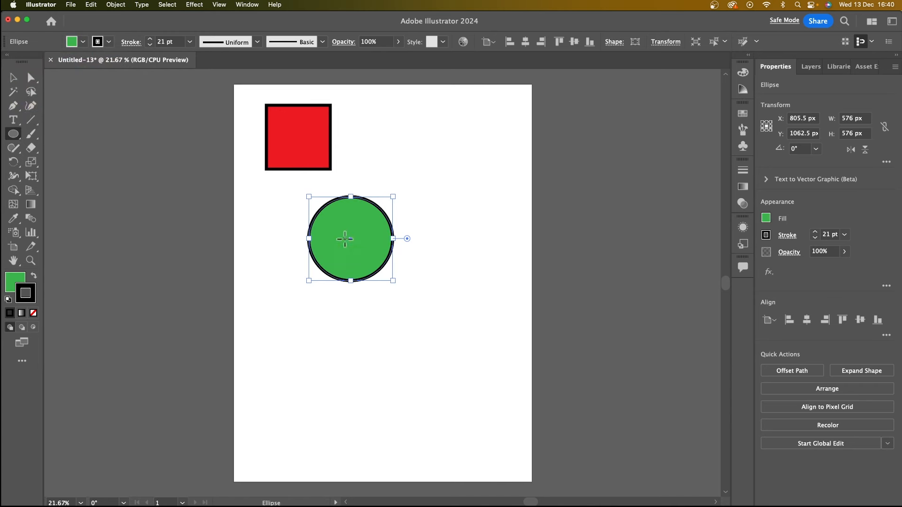
left_click(13, 134)
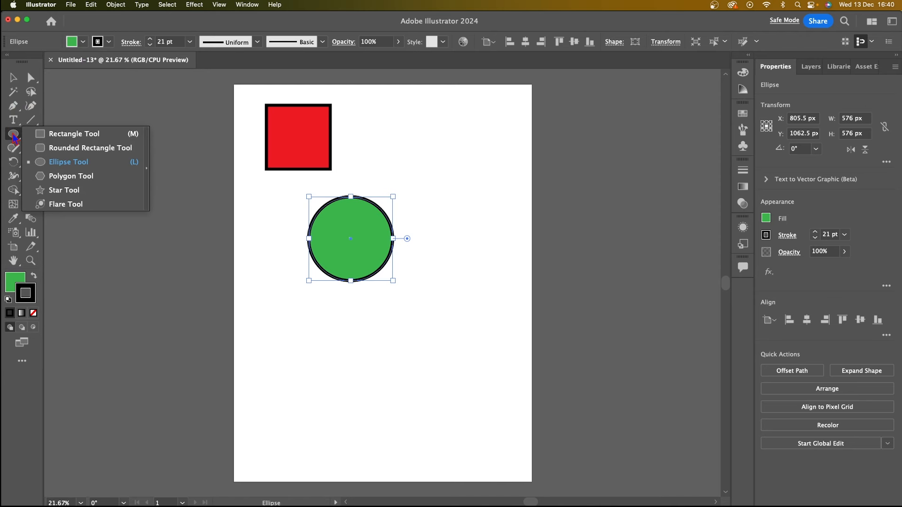
Step: Draw a hexagon below the green circle with the Polygon Tool and give it a new fill colour
left_click(71, 176)
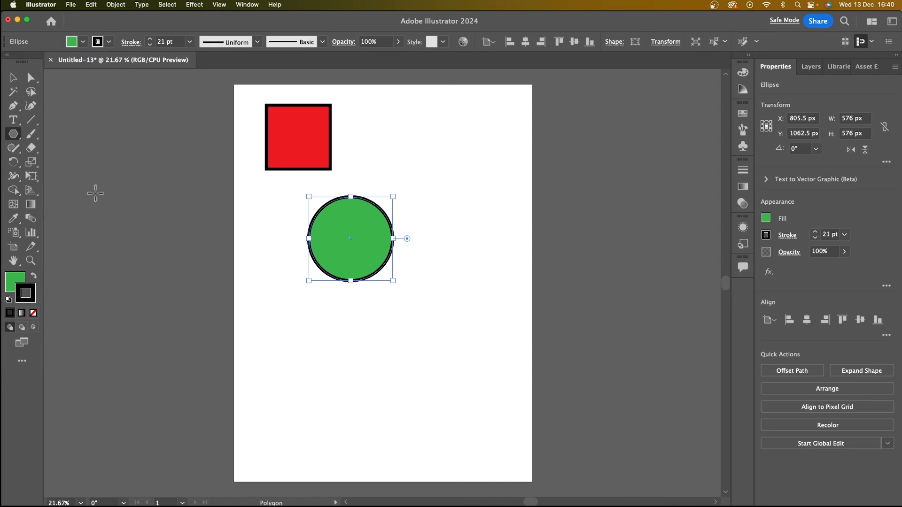
left_click_drag(382, 348, 402, 379)
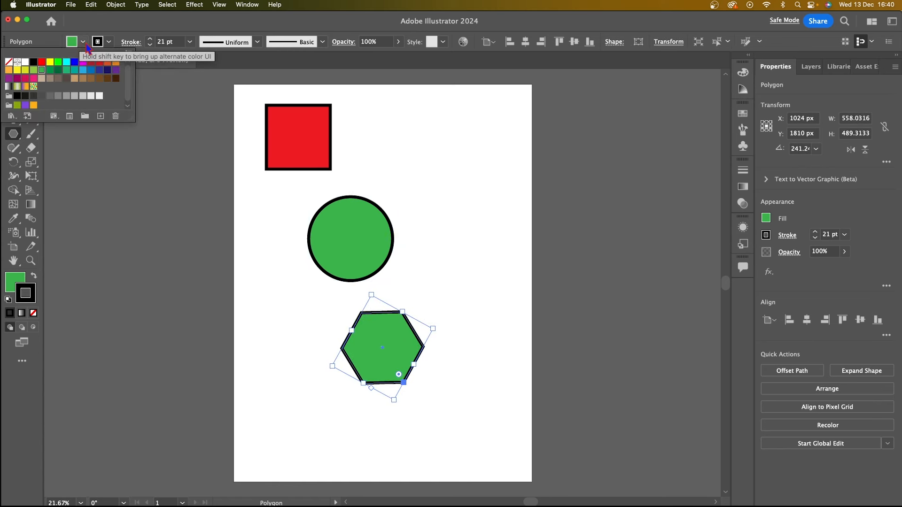
left_click(106, 69)
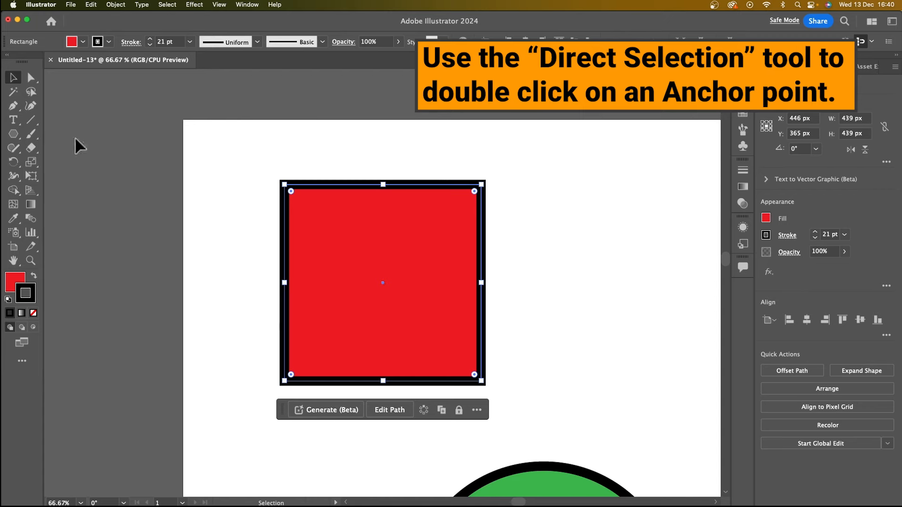
Step: Drag the red square's top-right anchor point up and outward into an irregular quadrilateral
left_click(31, 77)
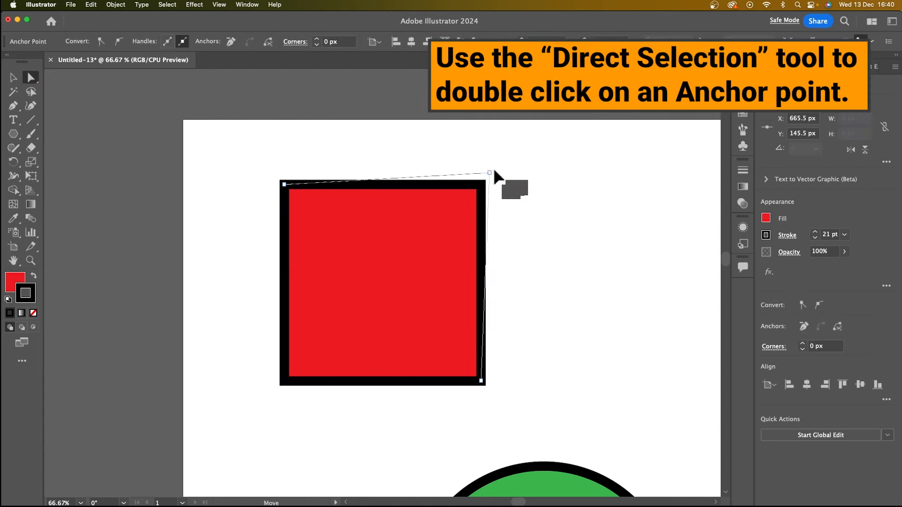
left_click_drag(489, 172, 529, 147)
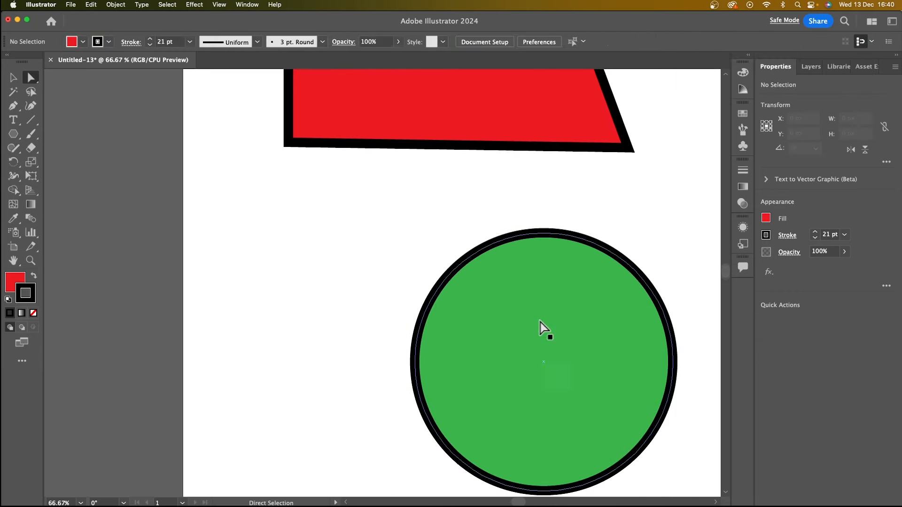
Step: Pull the green circle's top anchor point upward to reshape it into an egg-like oval
left_click(543, 203)
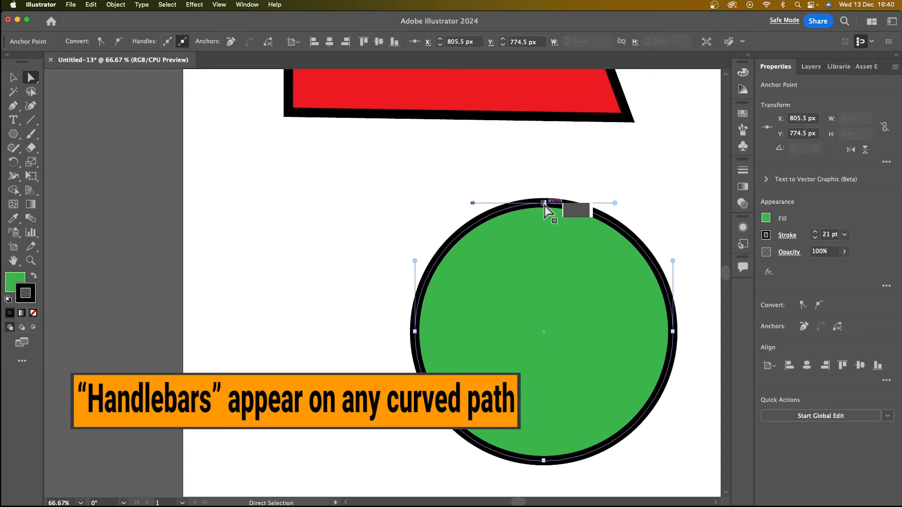
left_click_drag(544, 204, 578, 218)
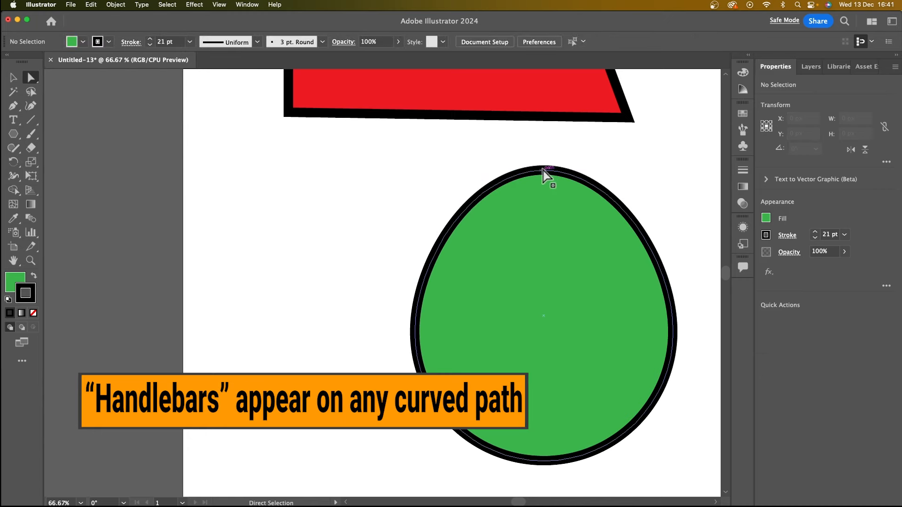
left_click(543, 170)
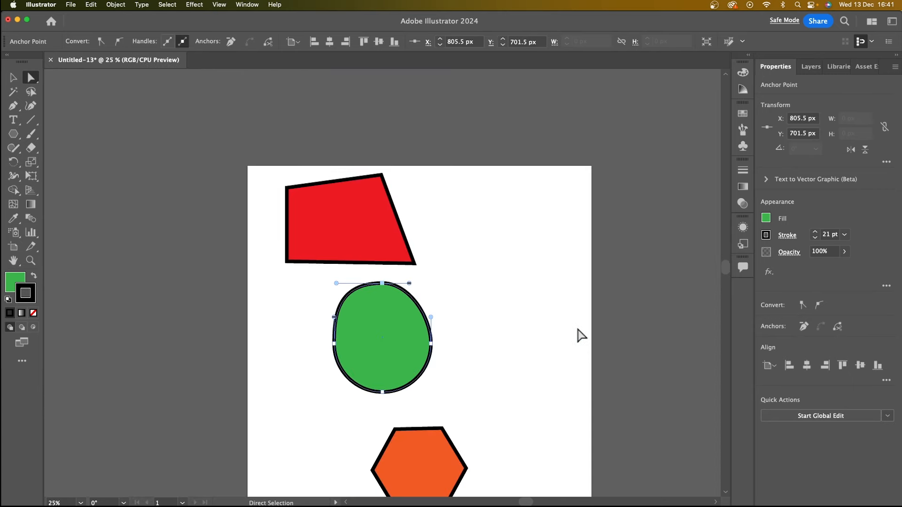
left_click(70, 4)
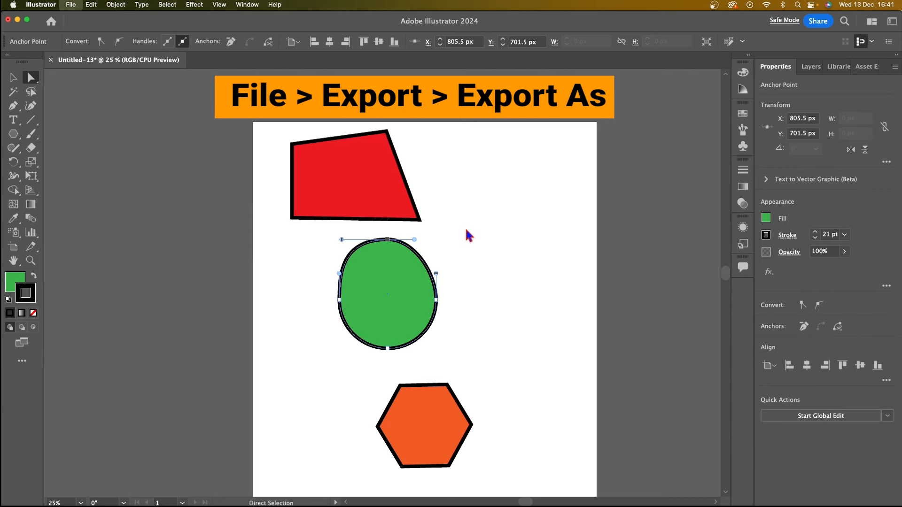
left_click(70, 5)
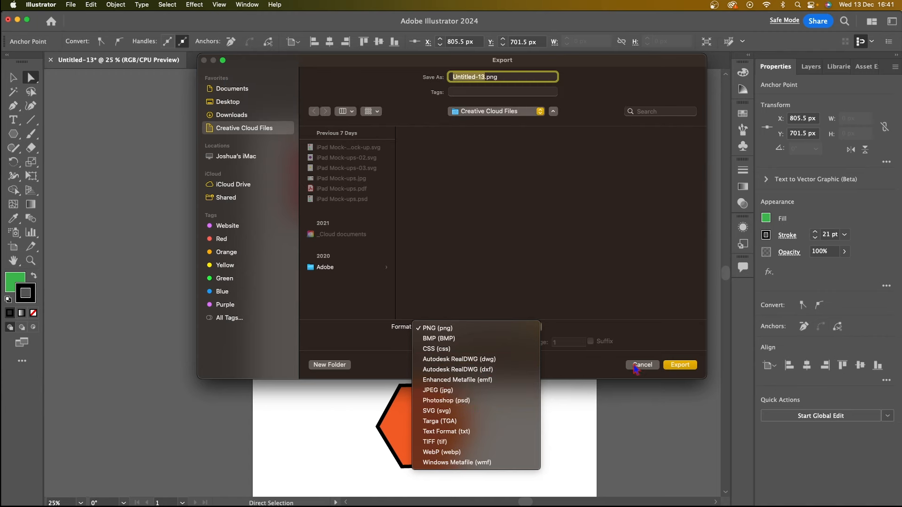
left_click(641, 364)
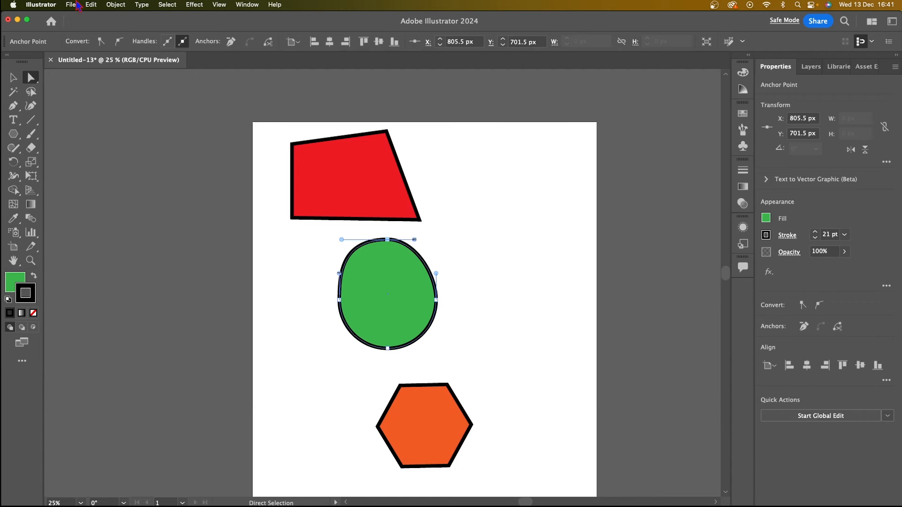
Step: Start Save As from the File menu and choose to save on this computer
left_click(70, 5)
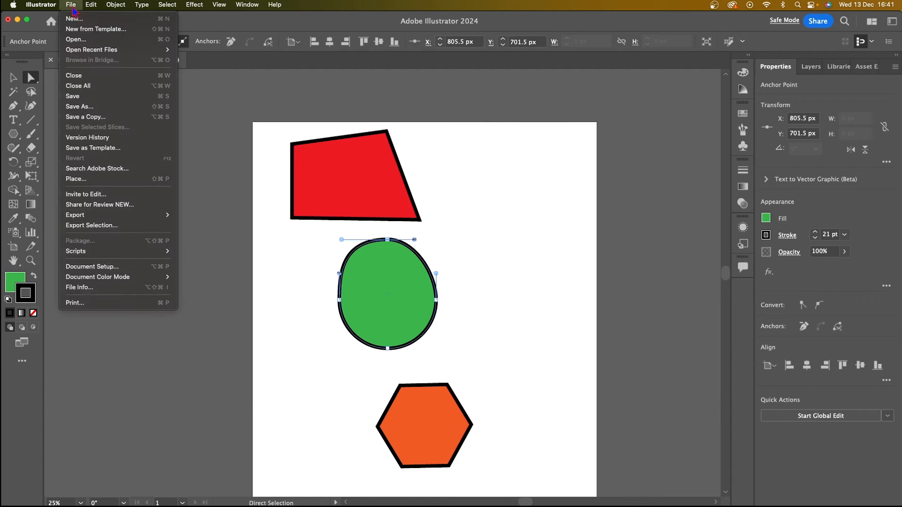
mouse_move(81, 106)
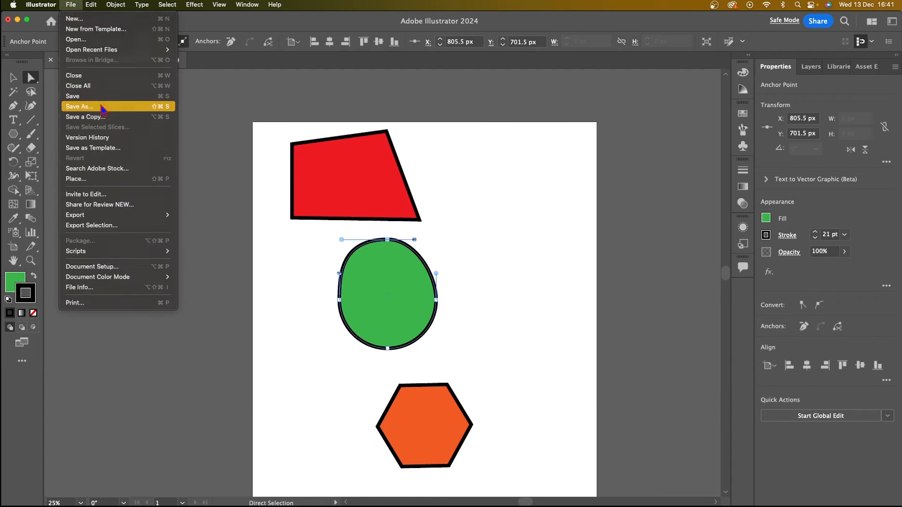
left_click(80, 107)
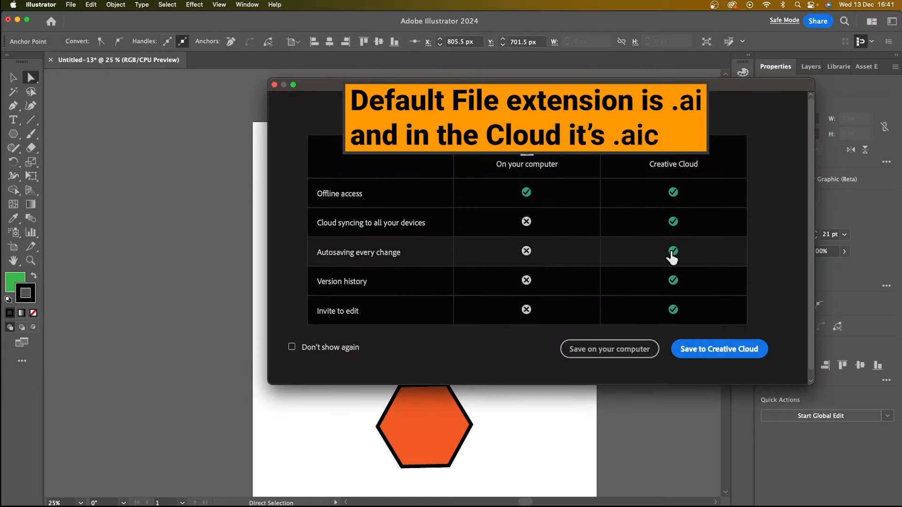
mouse_move(615, 356)
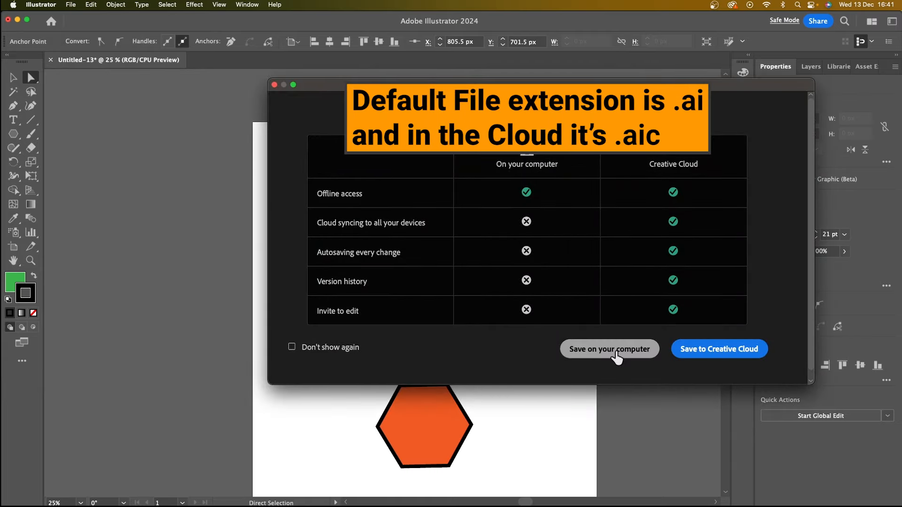
left_click(609, 349)
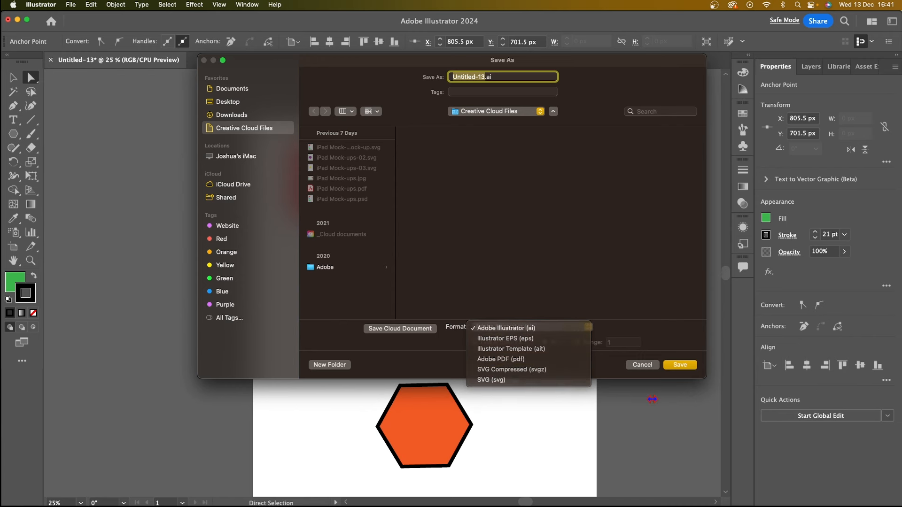
Step: Keep Adobe Illustrator (ai) as the Save As format, then cancel without saving
left_click(506, 328)
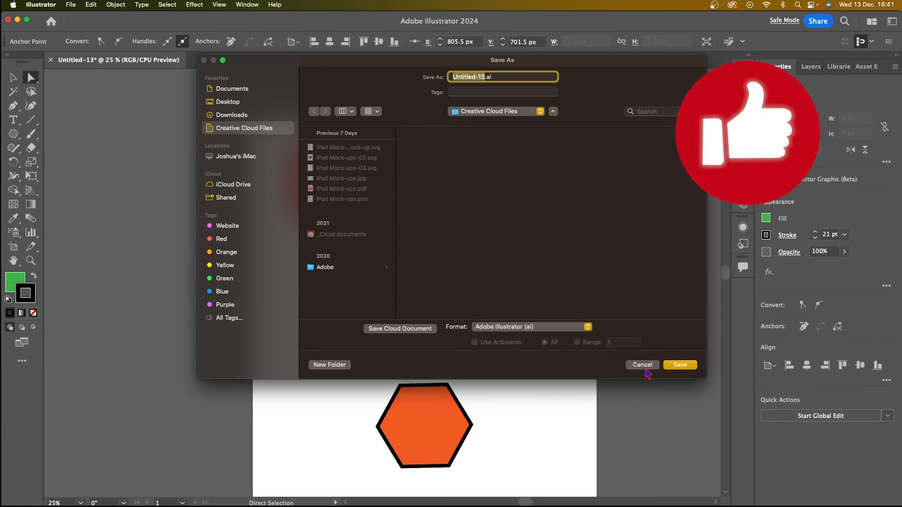
left_click(641, 365)
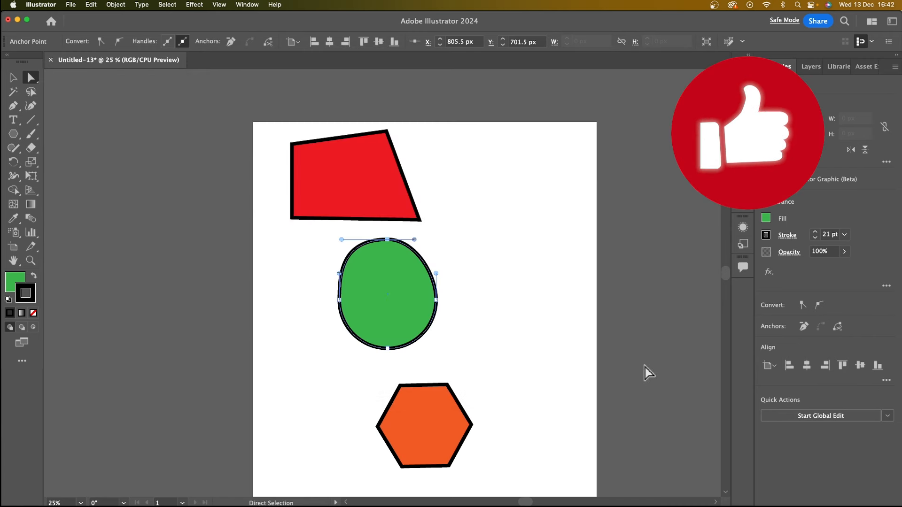